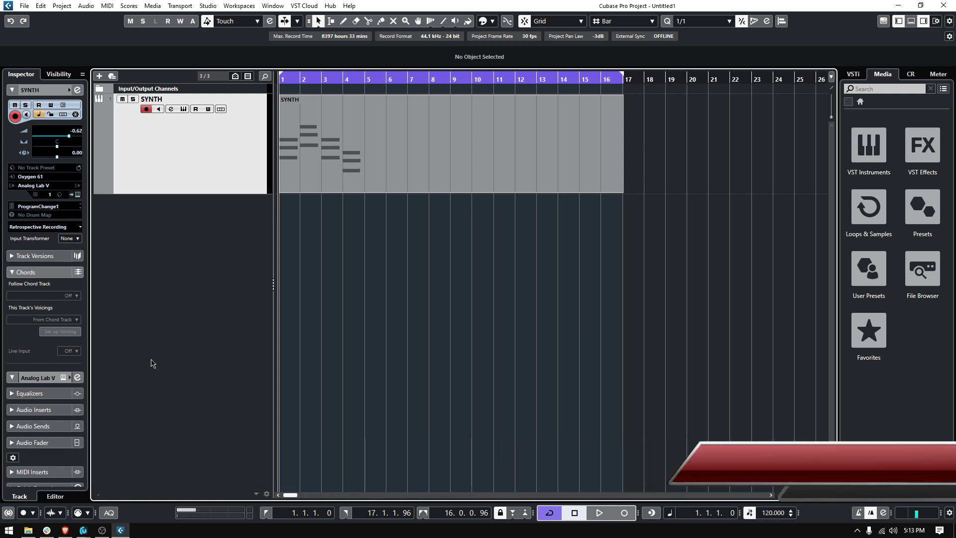
- Select and play the SYNTH chord part, then open it in the lower-zone Key Editor
left_click(427, 144)
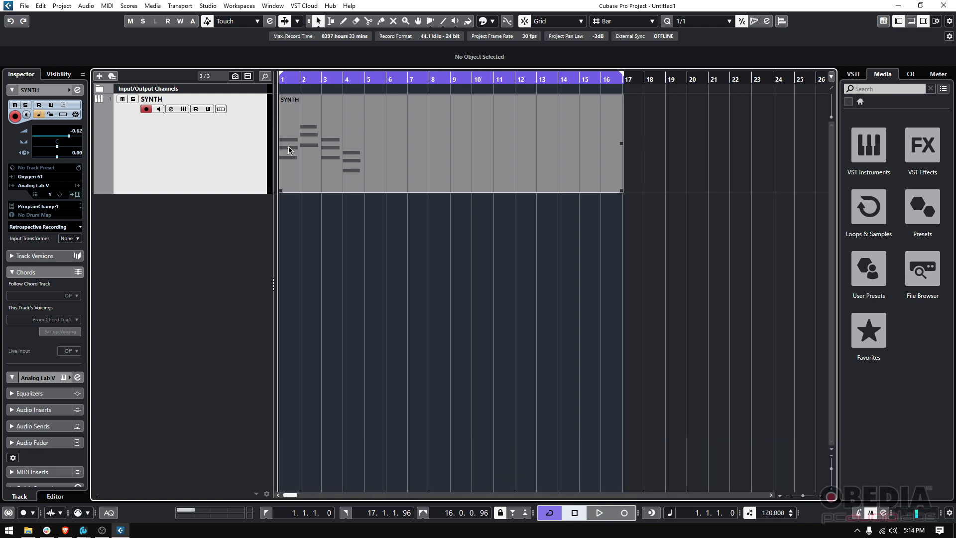
left_click(600, 512)
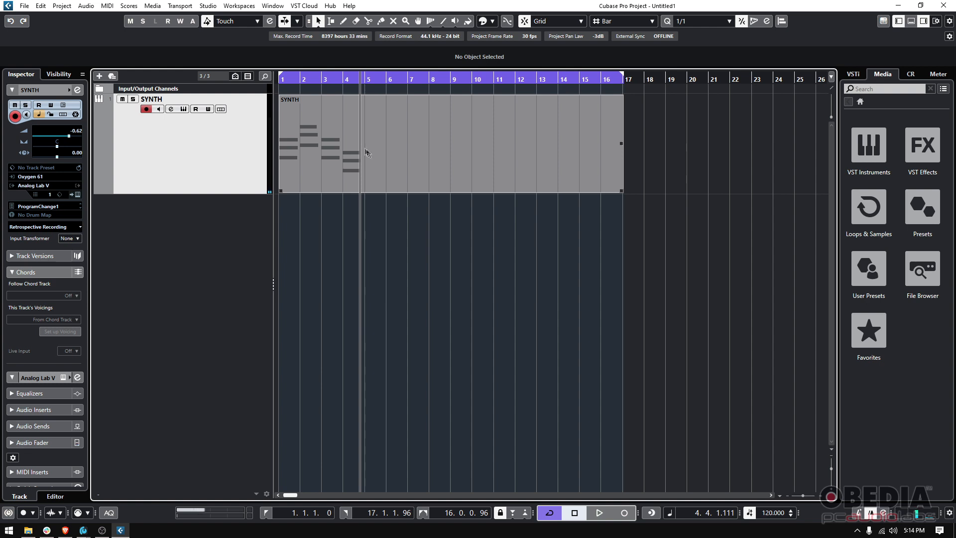
mouse_move(377, 176)
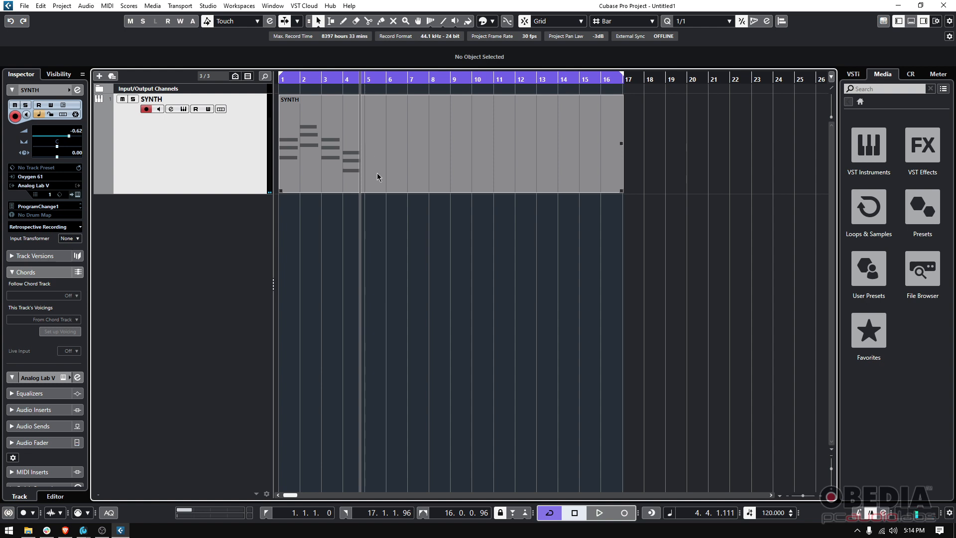
mouse_move(340, 183)
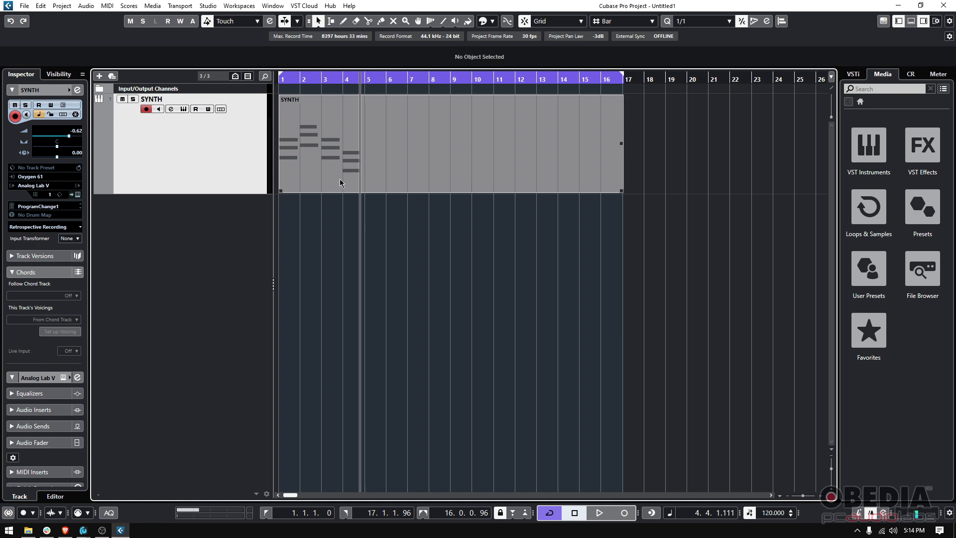
double_click(317, 144)
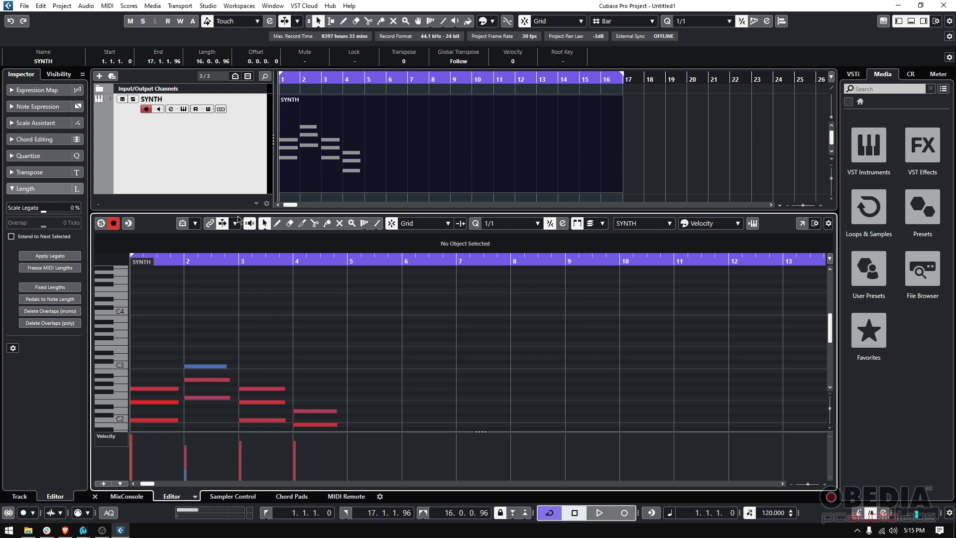
mouse_move(198, 252)
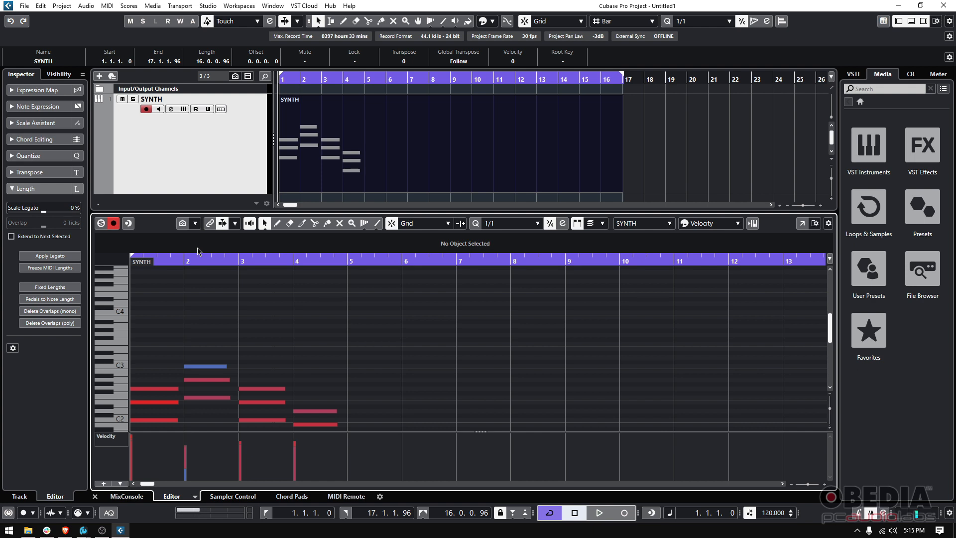
- Enlarge the Key Editor and choose the first chord's G2 note (velocity 107)
left_click(599, 512)
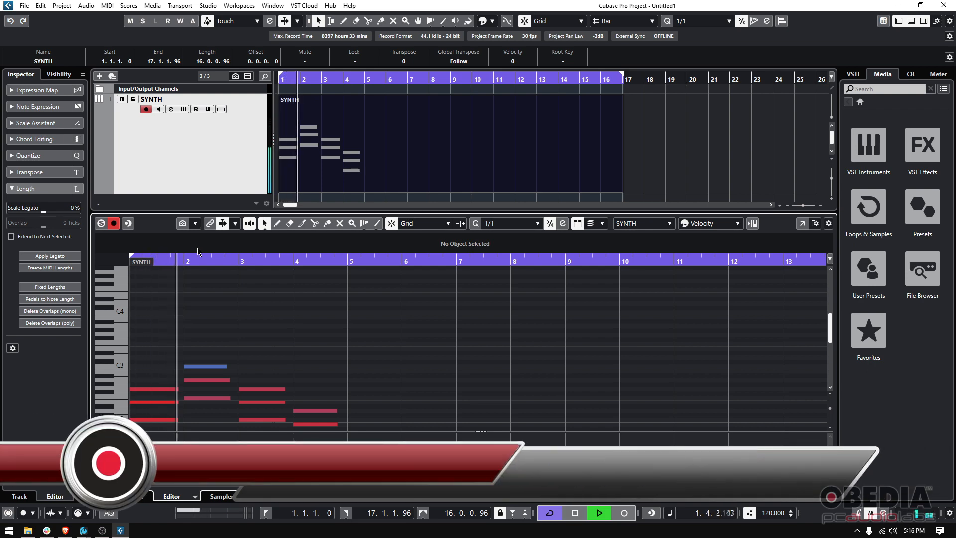
left_click(599, 513)
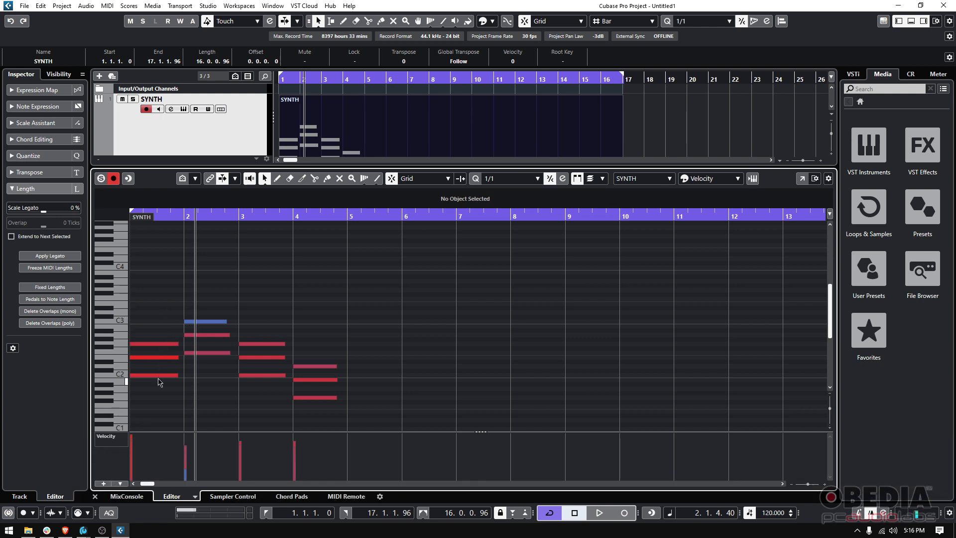
left_click(153, 357)
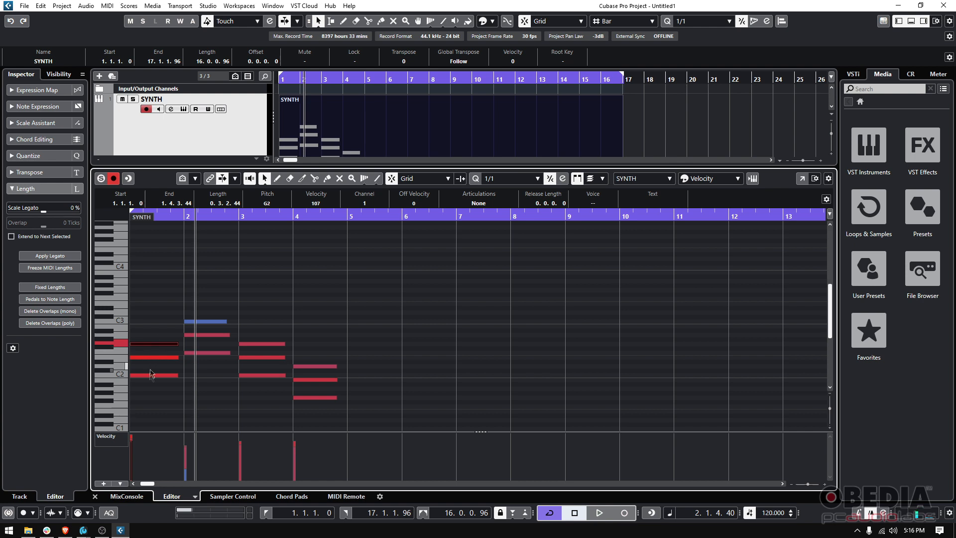
- Set all notes of the first chord to velocity 25 and play back the softened chord
left_click(162, 306)
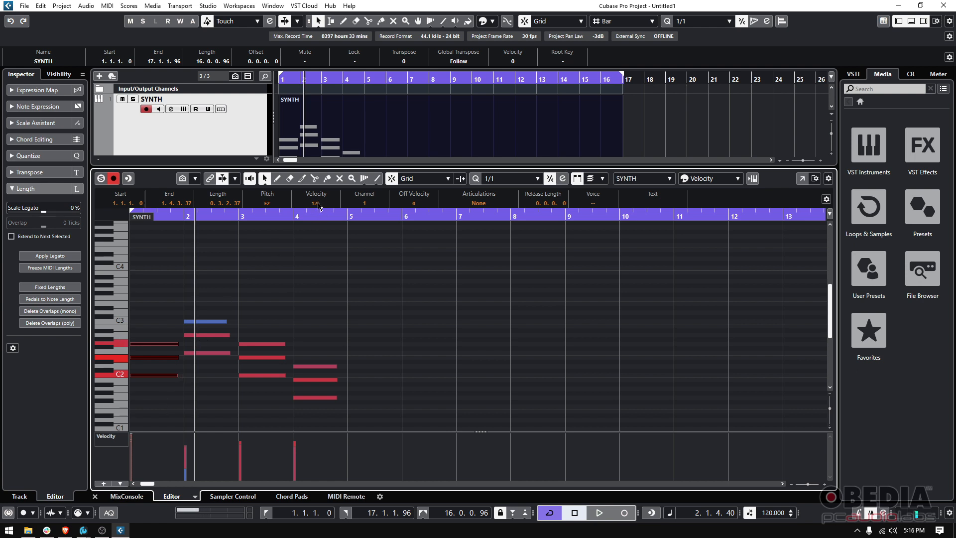
double_click(315, 202)
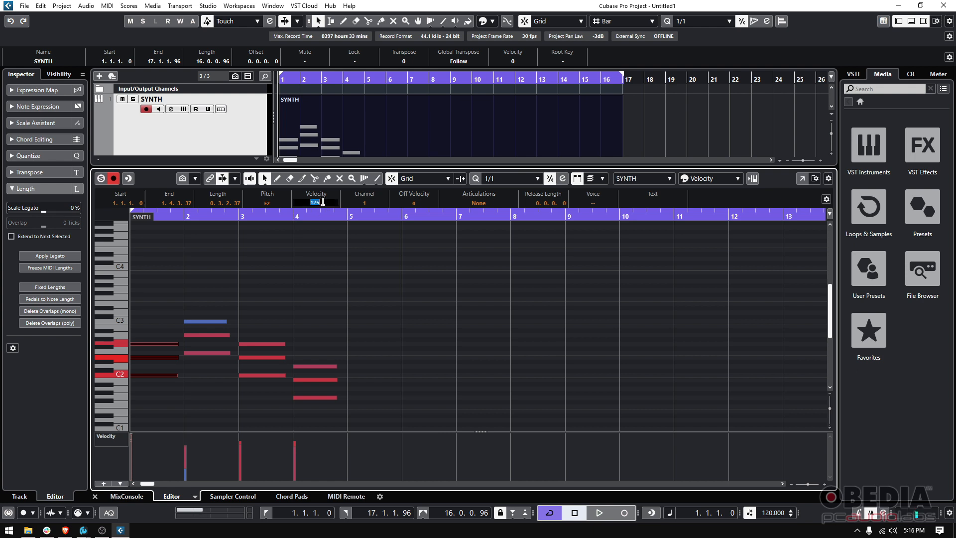
type("25")
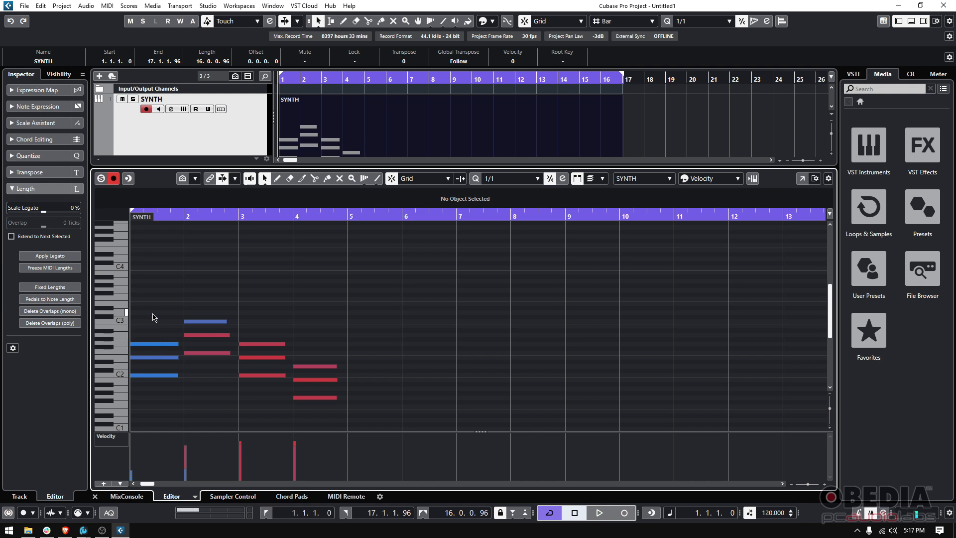
left_click(600, 513)
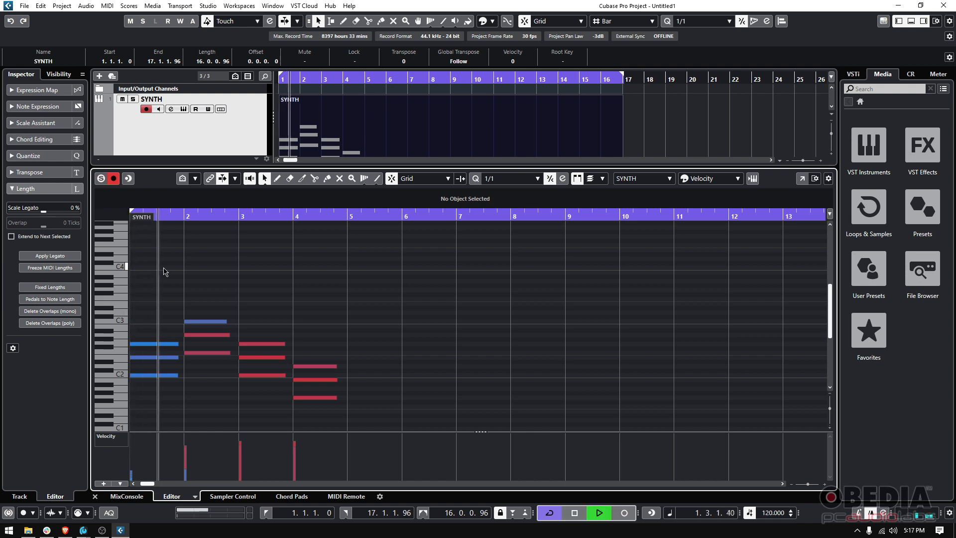
- Stop playback of the chords
left_click(572, 513)
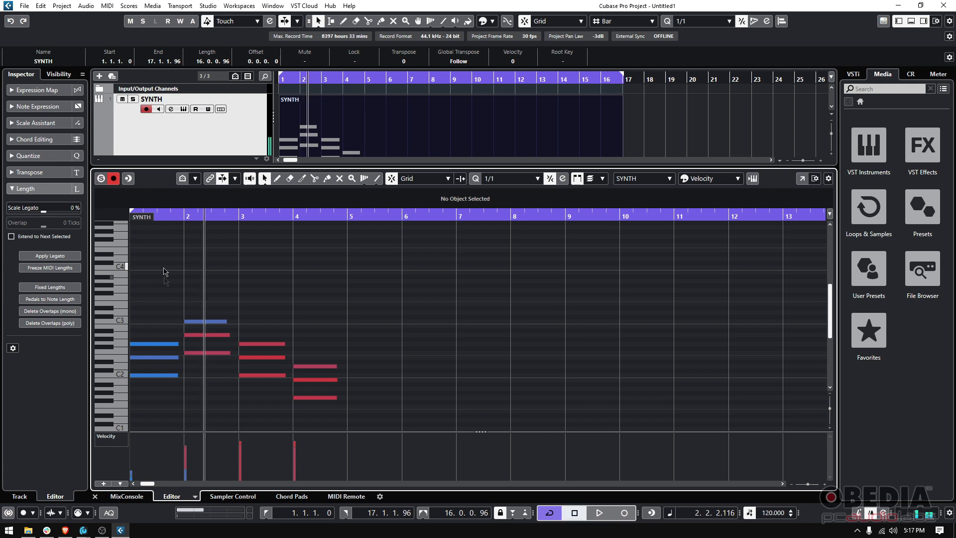
mouse_move(160, 402)
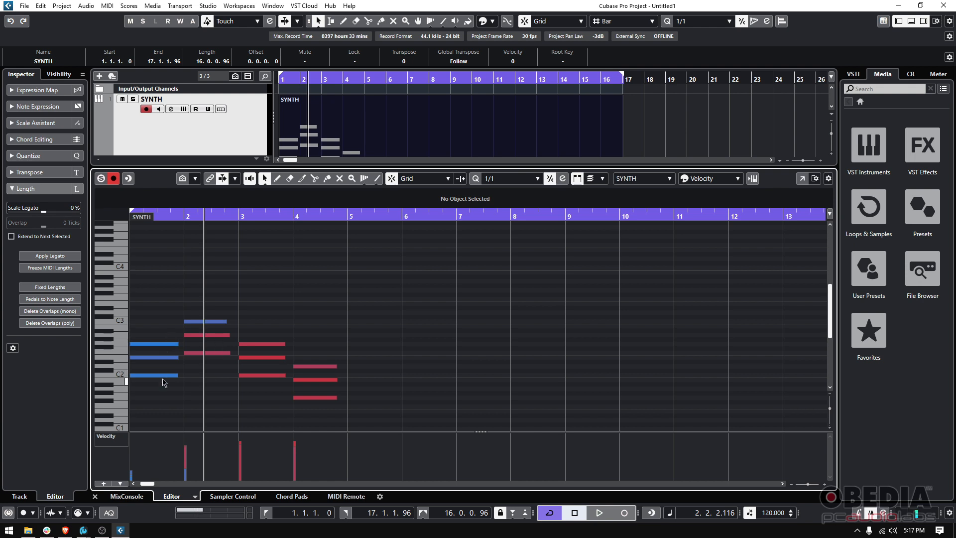
mouse_move(318, 321)
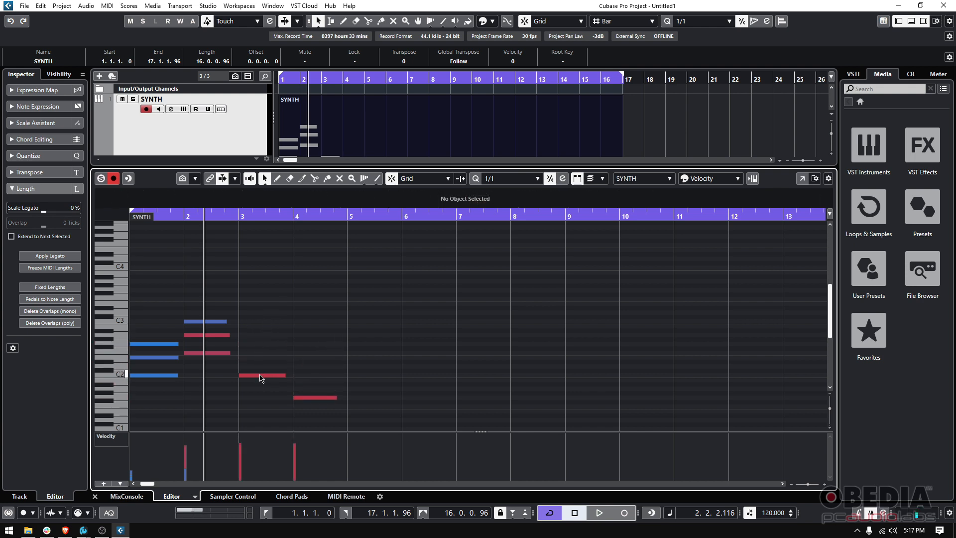
- Lower the velocity of the single bar-3 note so it shows soft and blue
left_click(262, 375)
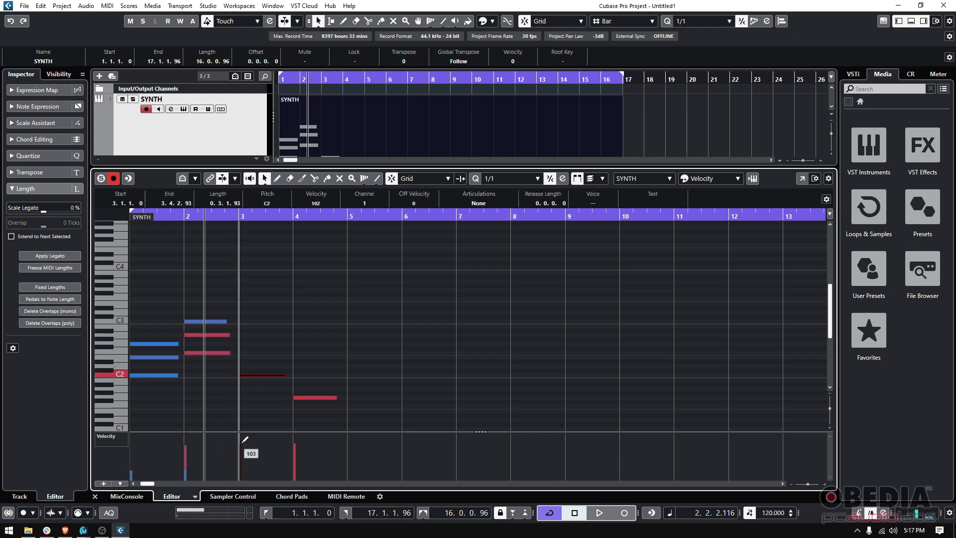
mouse_move(110, 445)
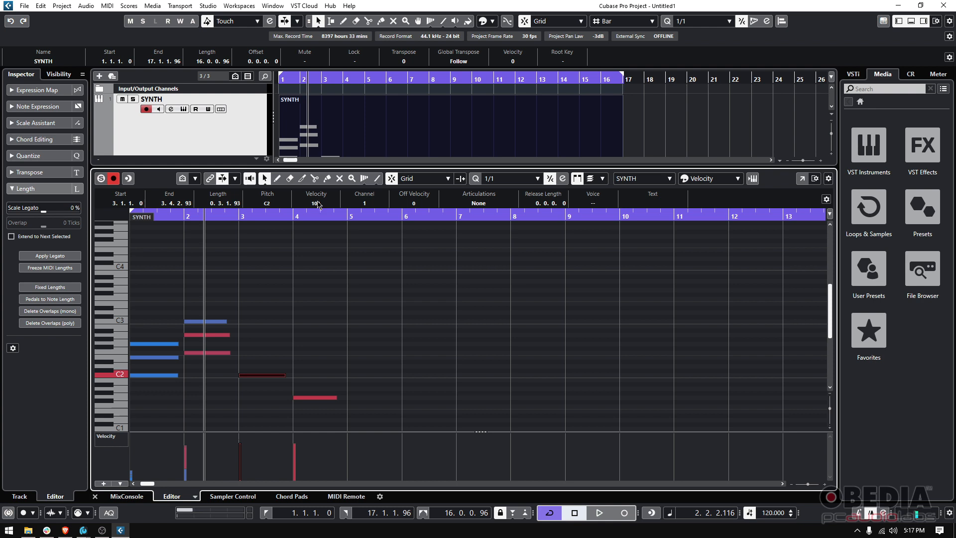
left_click_drag(243, 457, 243, 440)
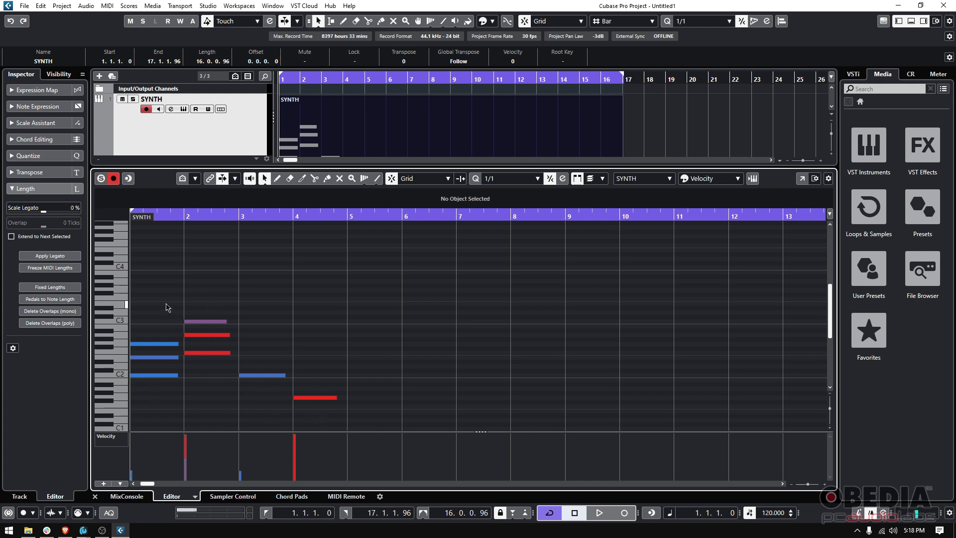
left_click(600, 512)
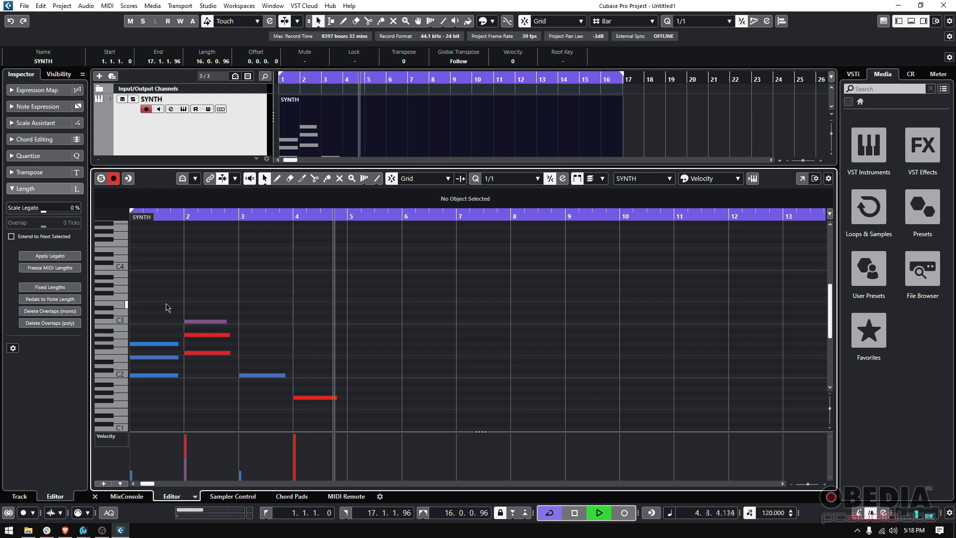
left_click(572, 512)
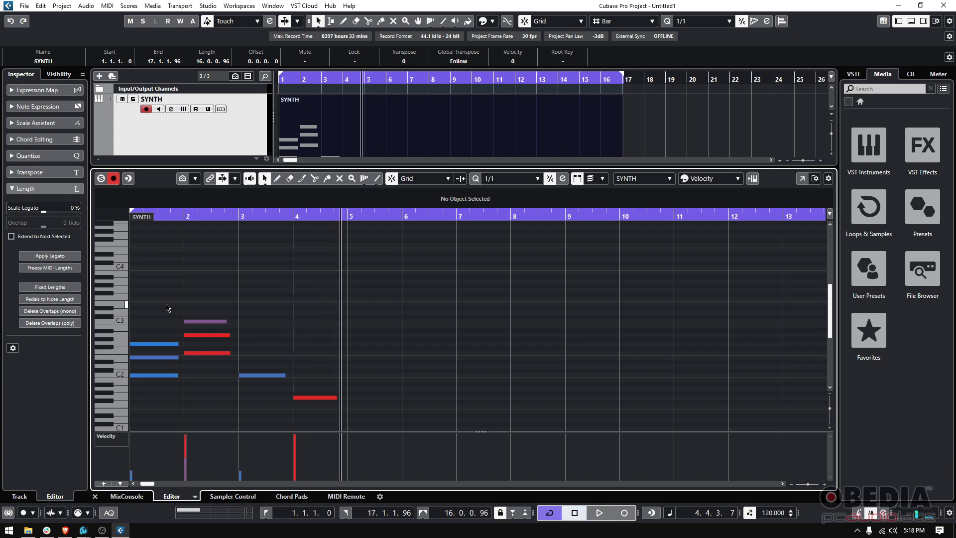
mouse_move(283, 265)
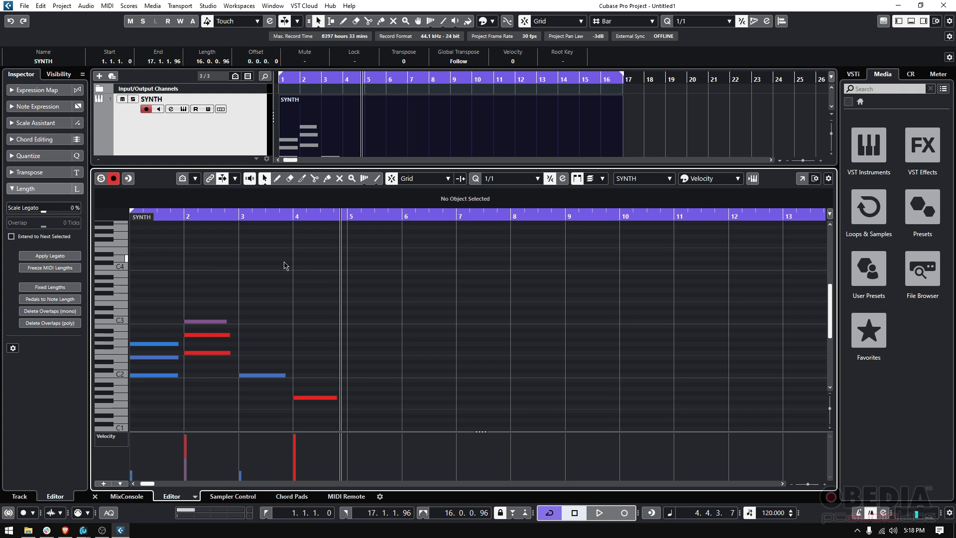